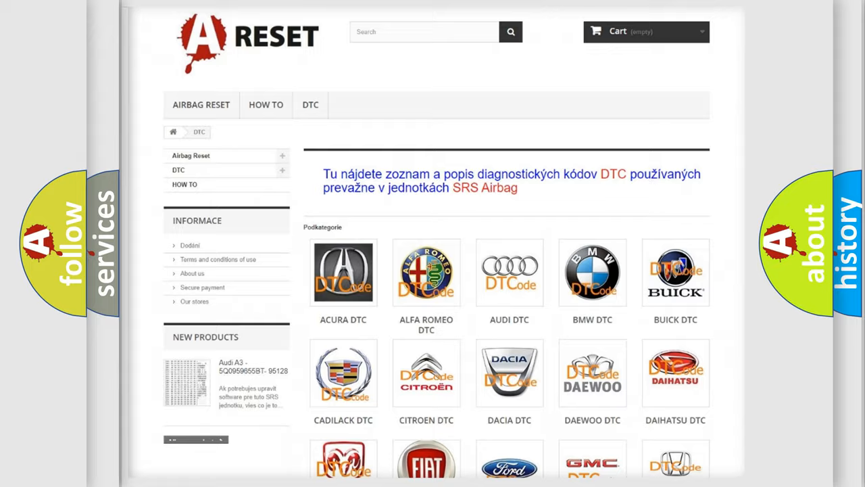
Open the FIAT DTC trouble code list and scroll through its codes.
scroll(down, 3)
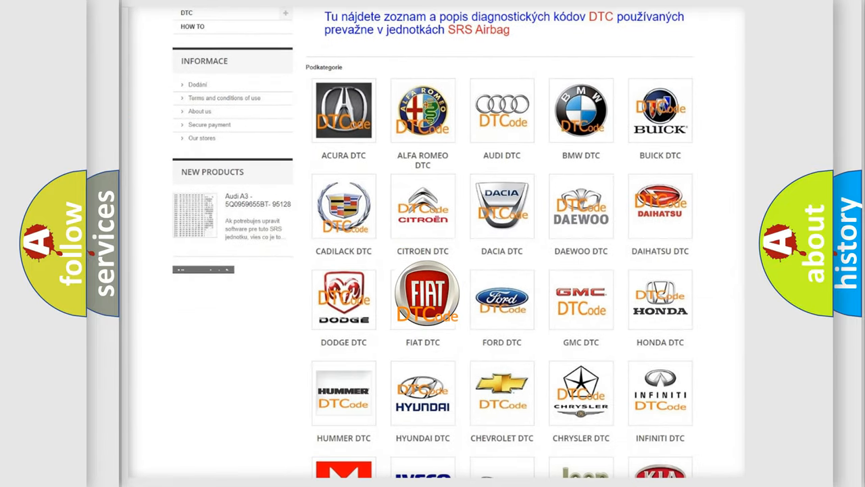
click(422, 294)
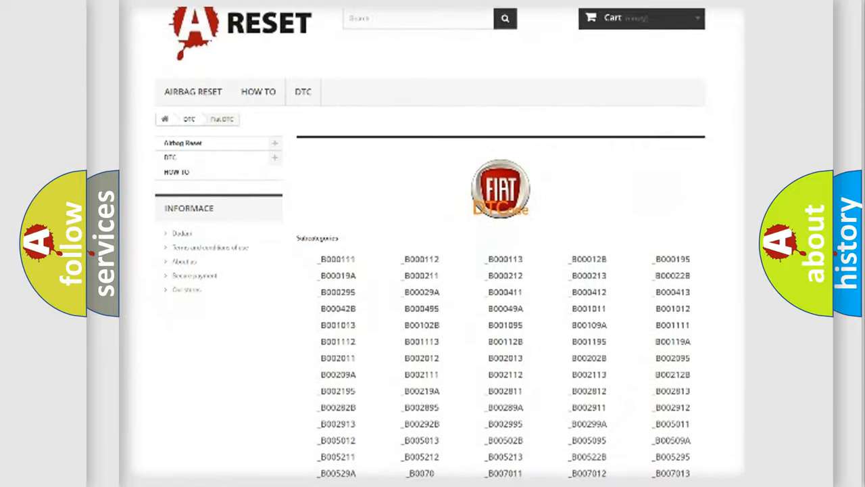
scroll(down, 3)
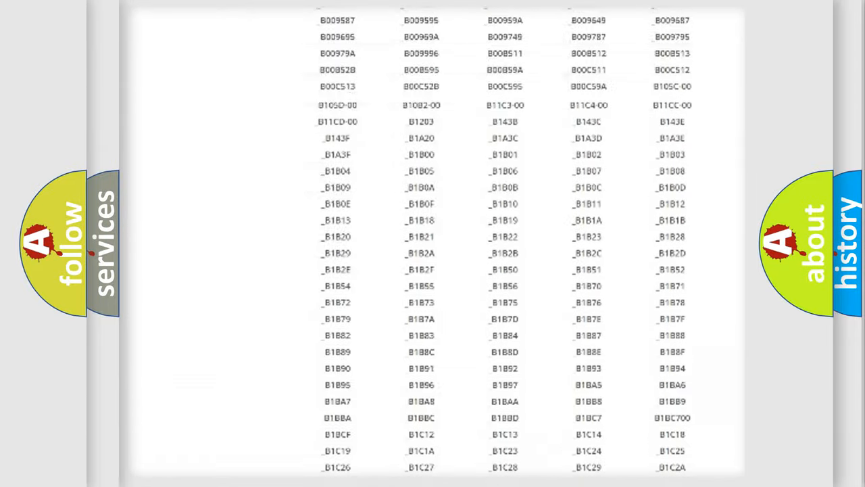
scroll(up, 3)
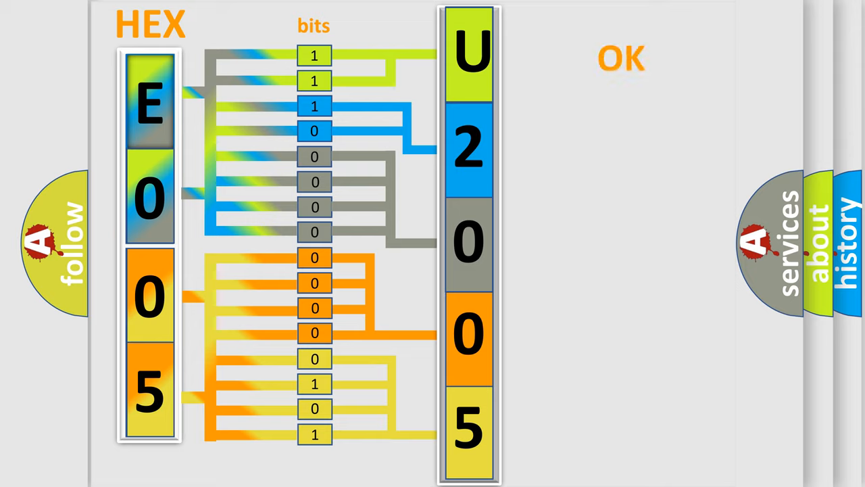
Advance the presentation from the E005 bit breakdown to the Fiat U2005:87 title card.
click(620, 58)
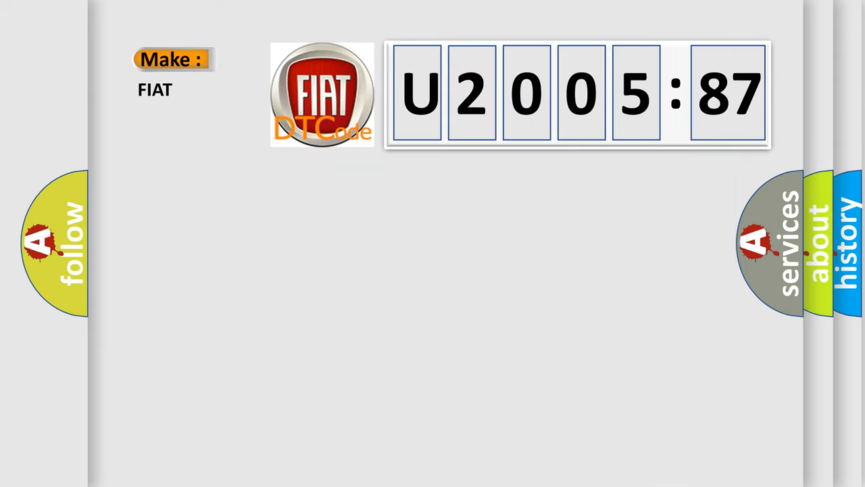